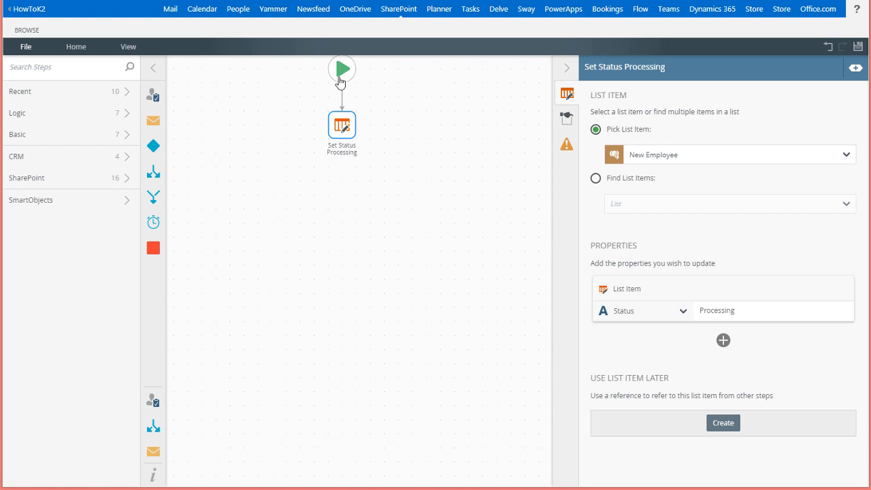
# Place a Split step from the Logic list below Set Status Processing and connect them
pyautogui.click(16, 113)
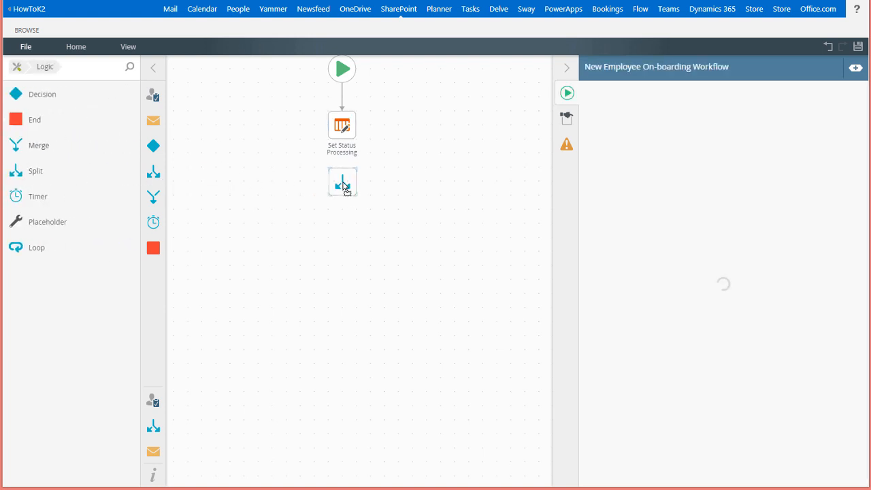
pyautogui.click(343, 183)
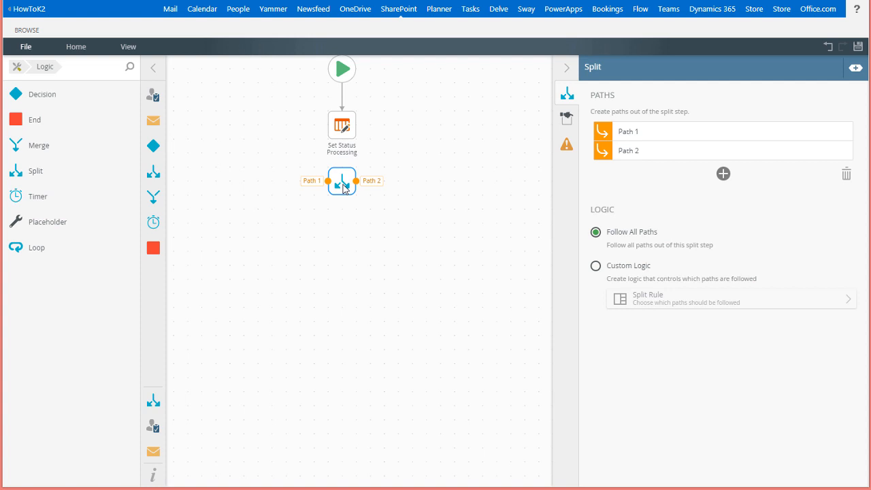
pyautogui.moveTo(343, 142)
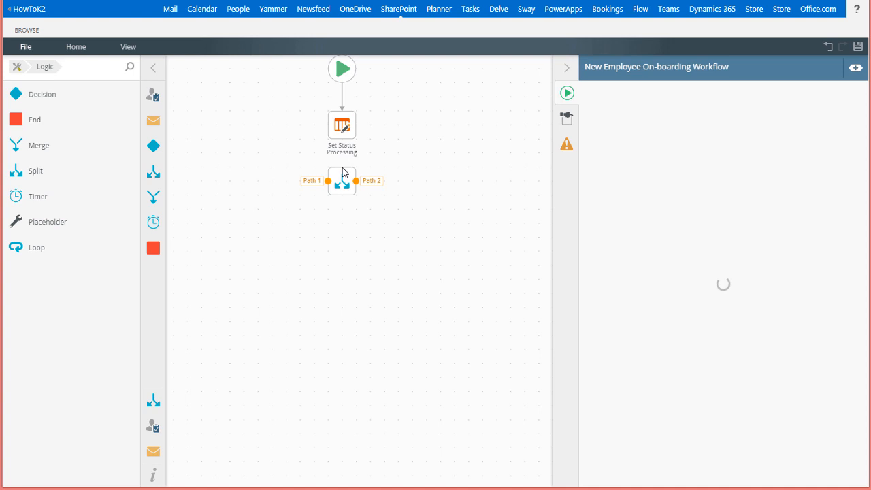
pyautogui.click(341, 181)
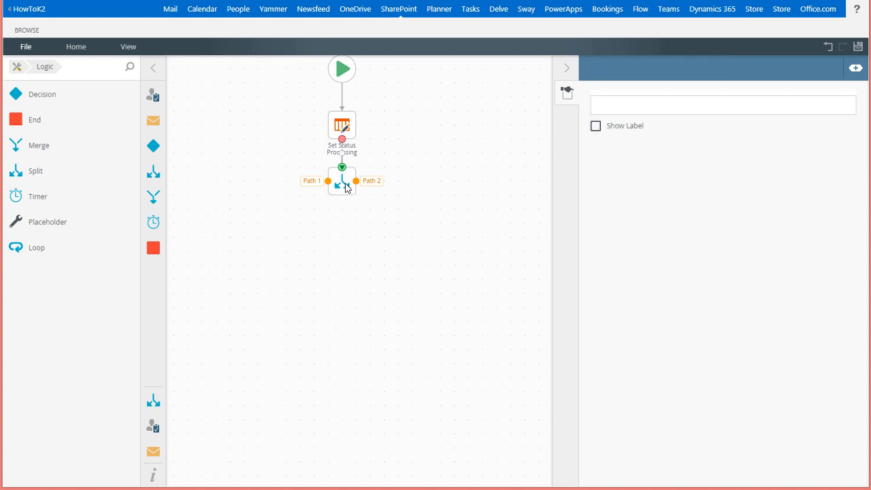
# Name the split step 'Split to HR and IT' in its General properties
pyautogui.click(342, 180)
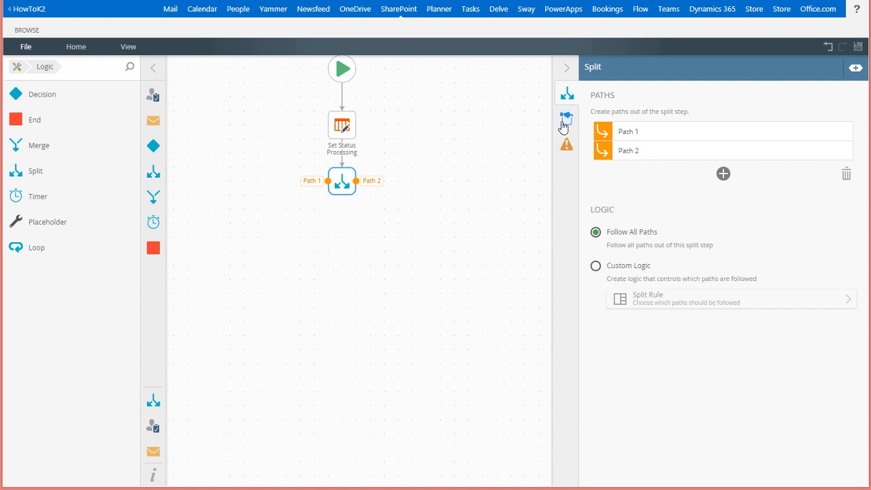
pyautogui.click(566, 120)
pyautogui.write('Split to HR and IT')
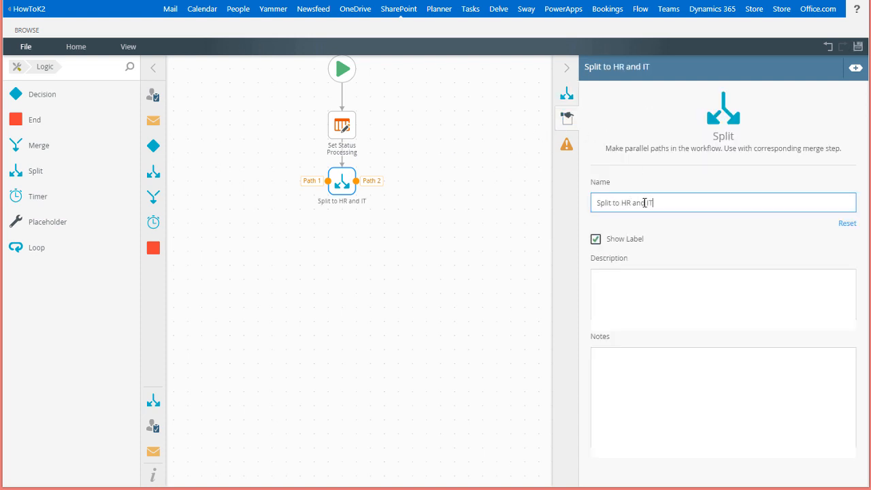
pyautogui.moveTo(645, 184)
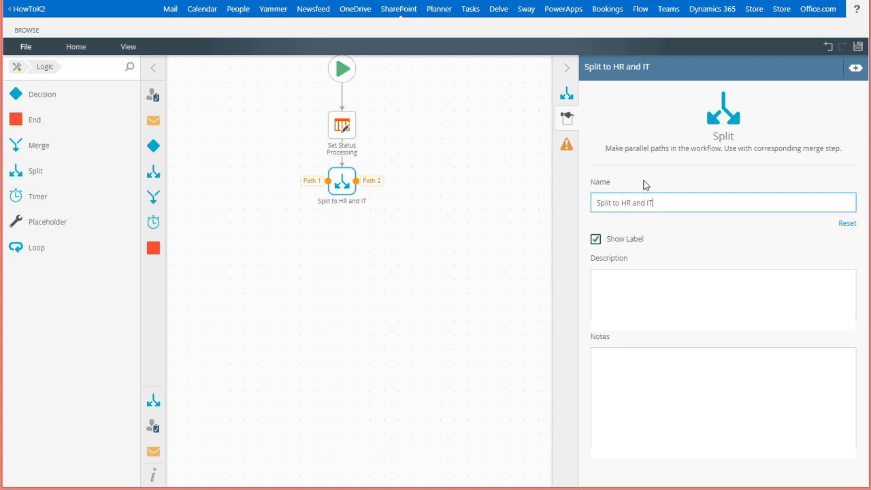
pyautogui.click(567, 93)
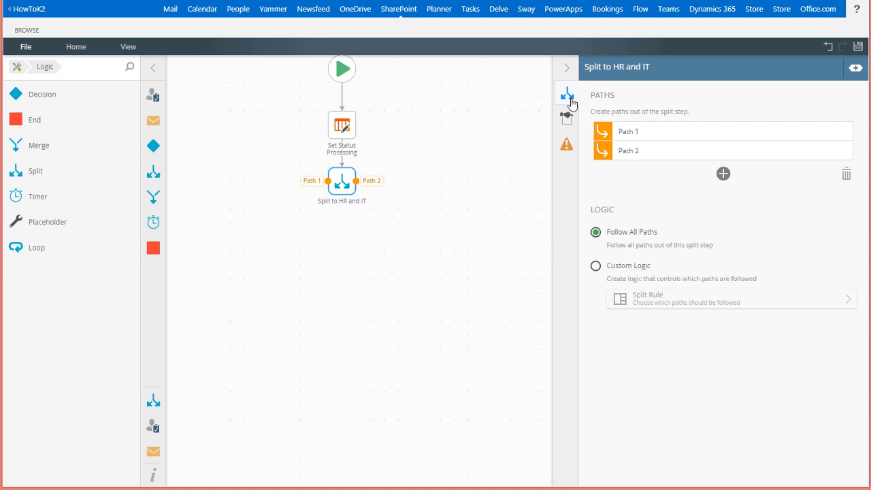
pyautogui.click(723, 175)
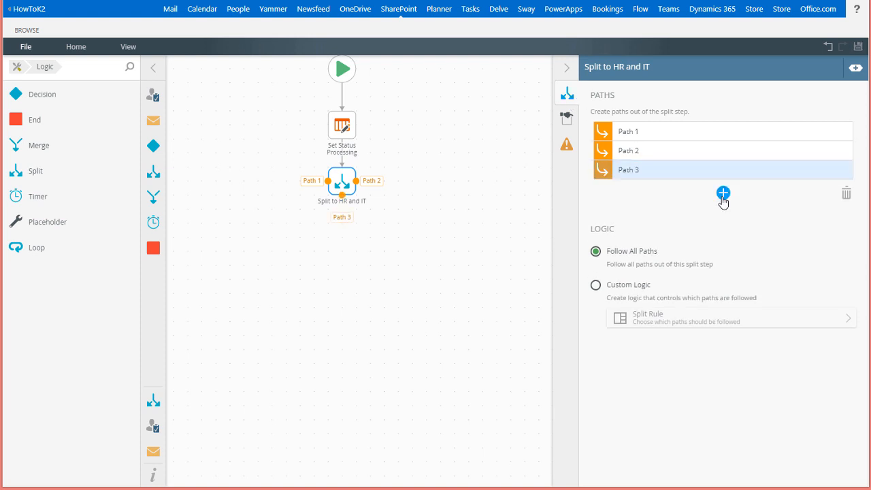
pyautogui.click(723, 194)
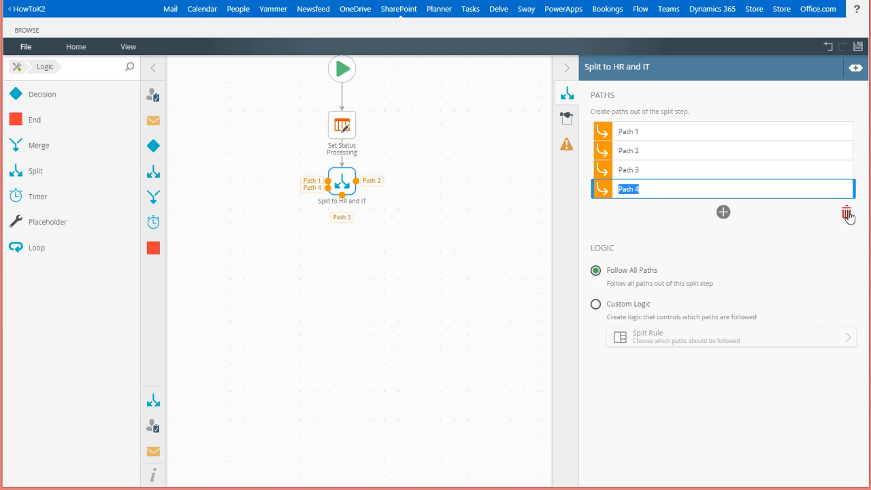
pyautogui.click(847, 212)
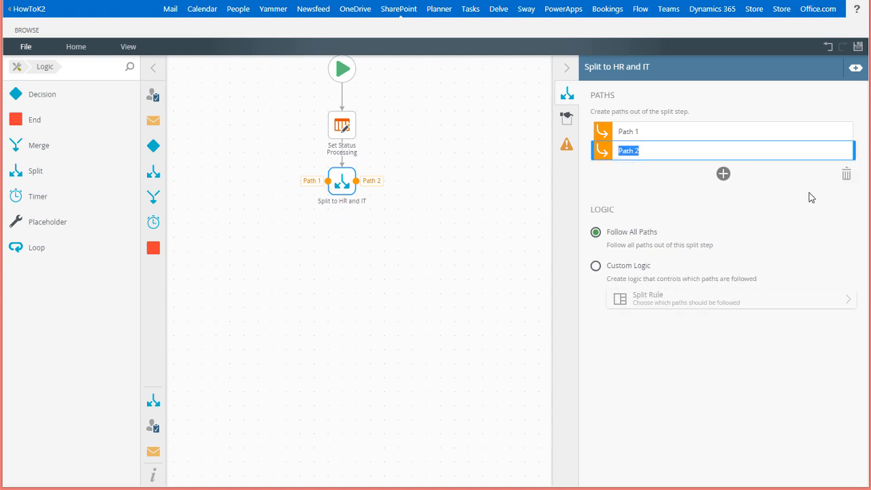
pyautogui.moveTo(657, 191)
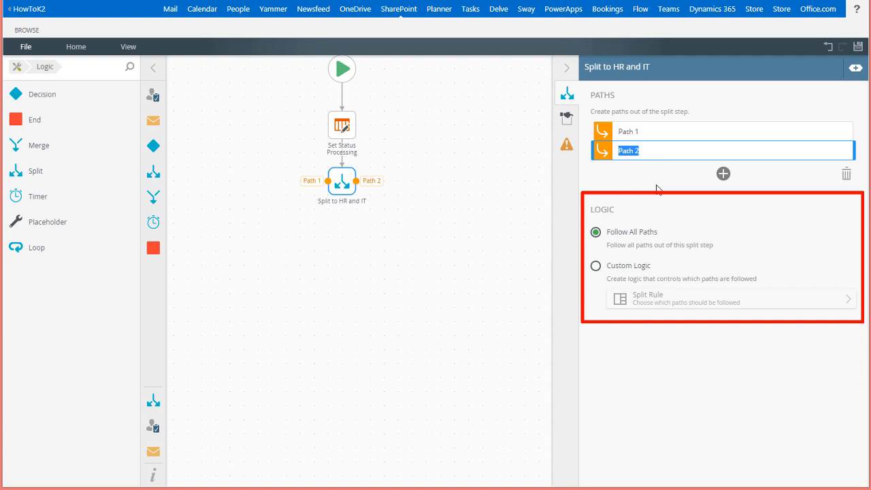
pyautogui.moveTo(648, 175)
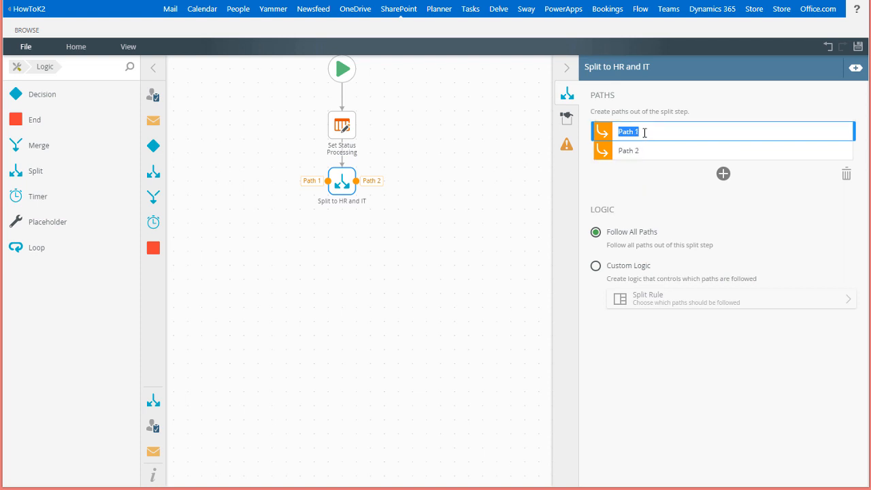
# Rename Path 1 to 'HR Tasks' and Path 2 to 'IT Tasks'
pyautogui.write('HR Tasks')
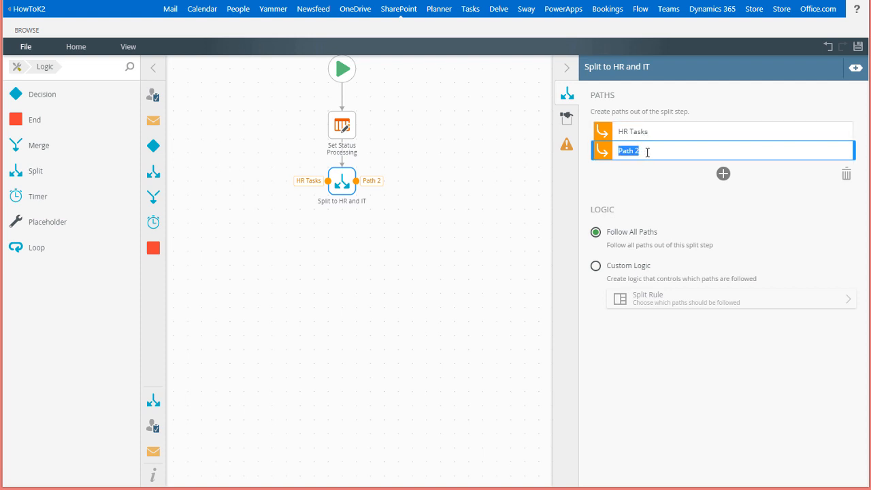
pyautogui.write('IT Tasks')
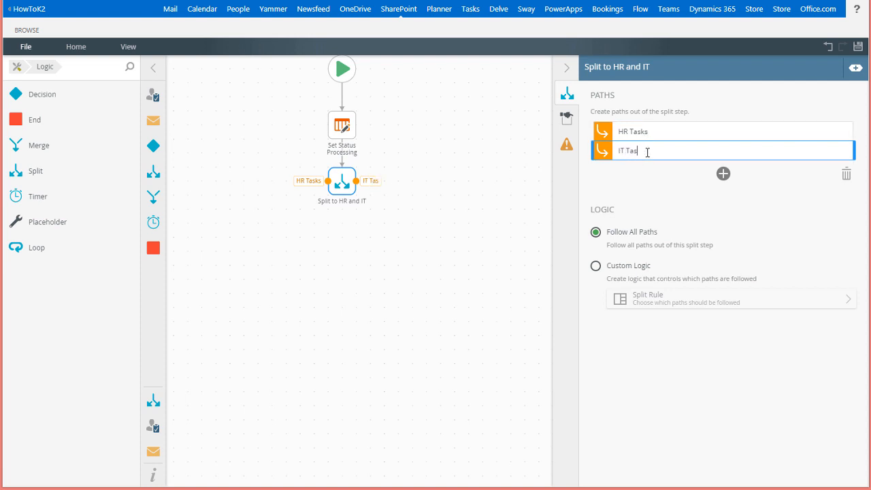
pyautogui.write('ks')
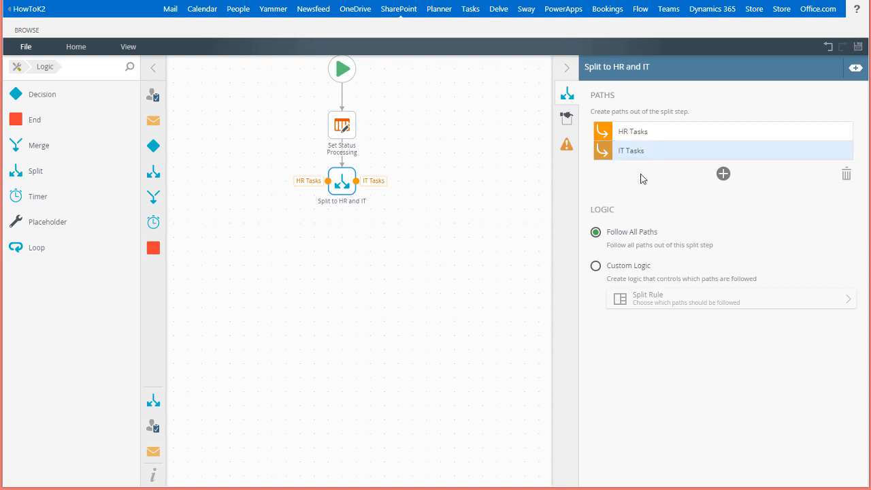
pyautogui.moveTo(154, 96)
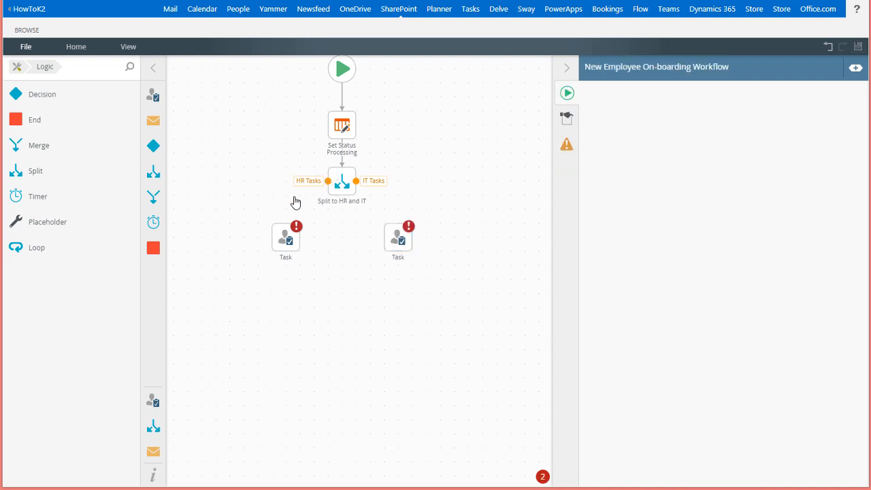
# Connect the IT Tasks path to its task and confirm the HR task's Complete action
pyautogui.click(308, 180)
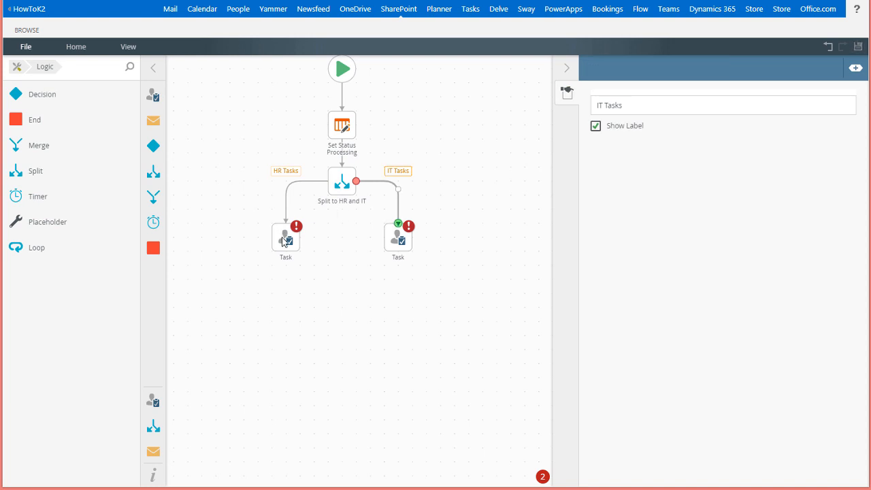
pyautogui.click(286, 236)
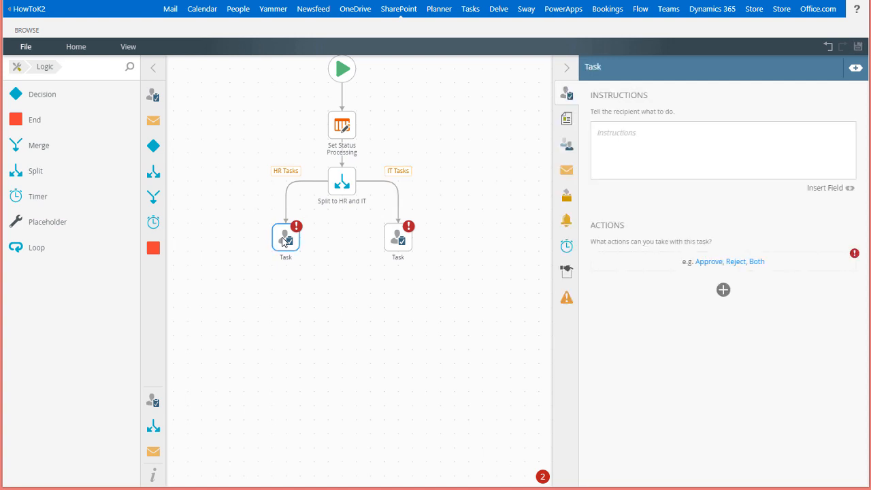
pyautogui.click(723, 290)
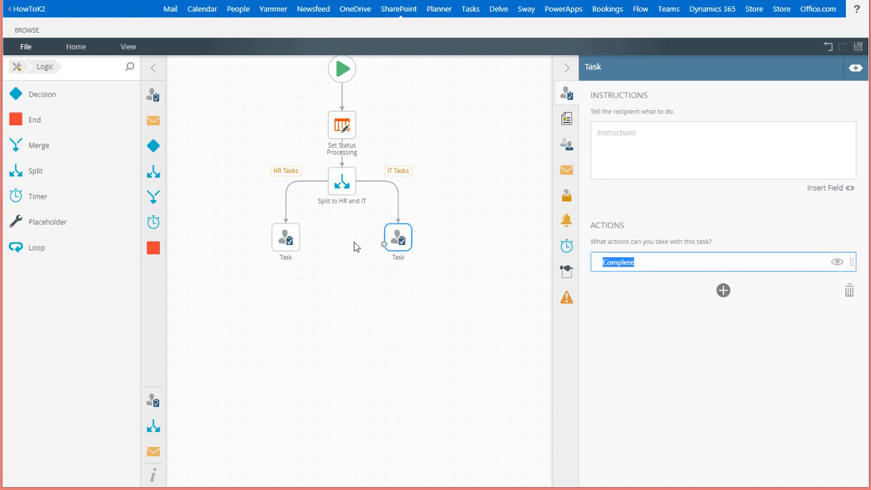
# Rename the branch tasks to 'HR Processing' and 'IT Processing'
pyautogui.click(286, 237)
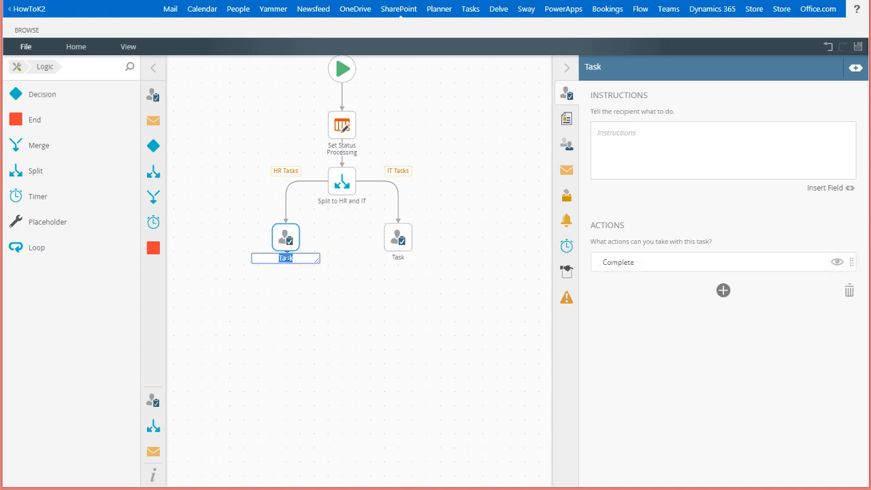
pyautogui.write('HR Processing')
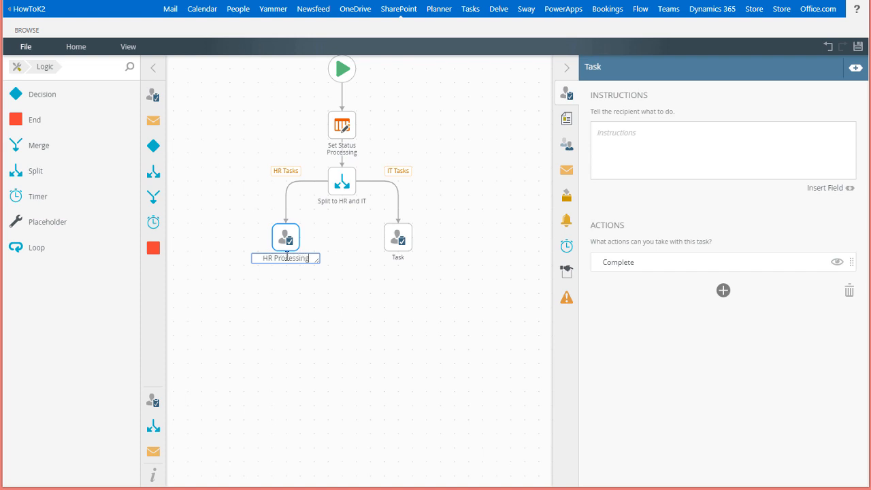
pyautogui.click(398, 237)
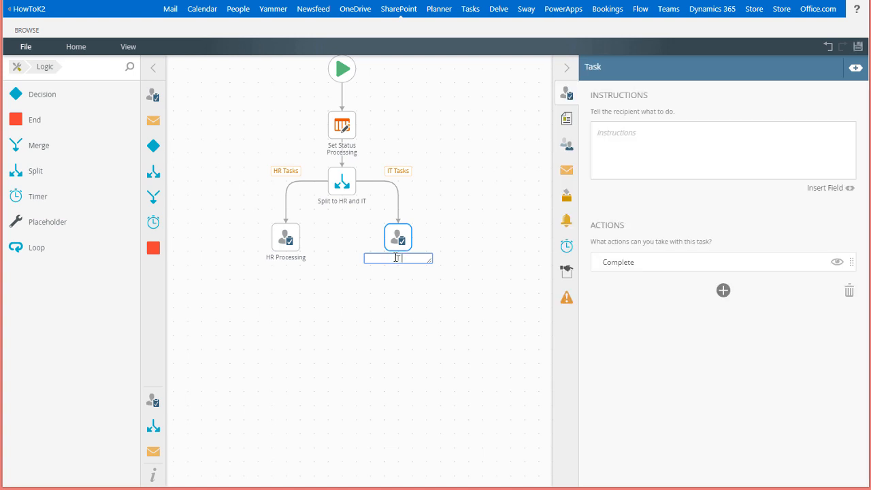
pyautogui.write('IT Processing')
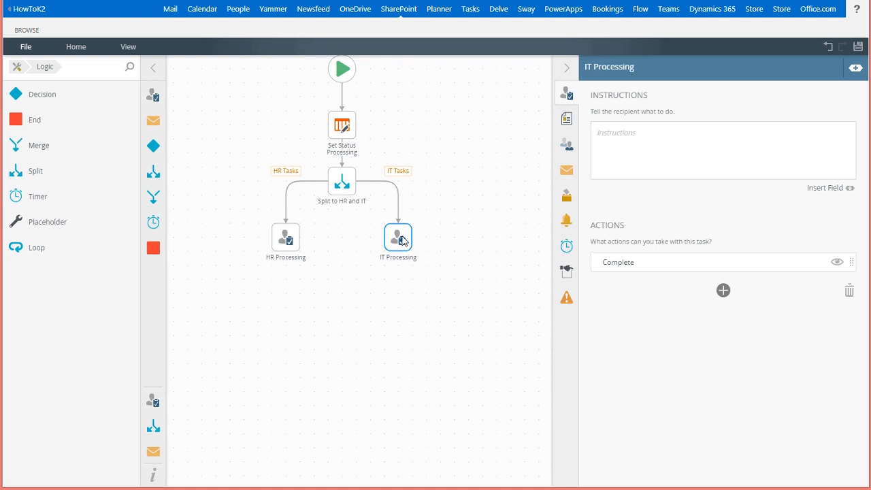
pyautogui.click(285, 237)
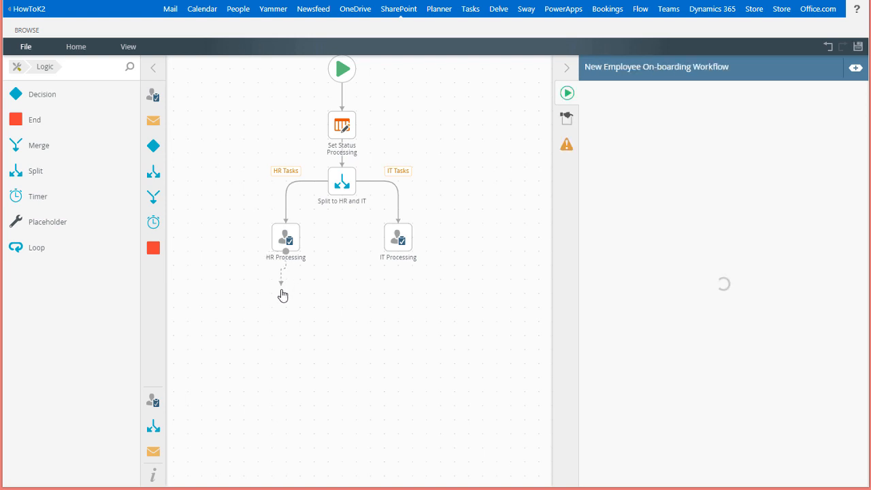
# Place a Decision step below HR Processing and another below IT Processing
pyautogui.click(286, 305)
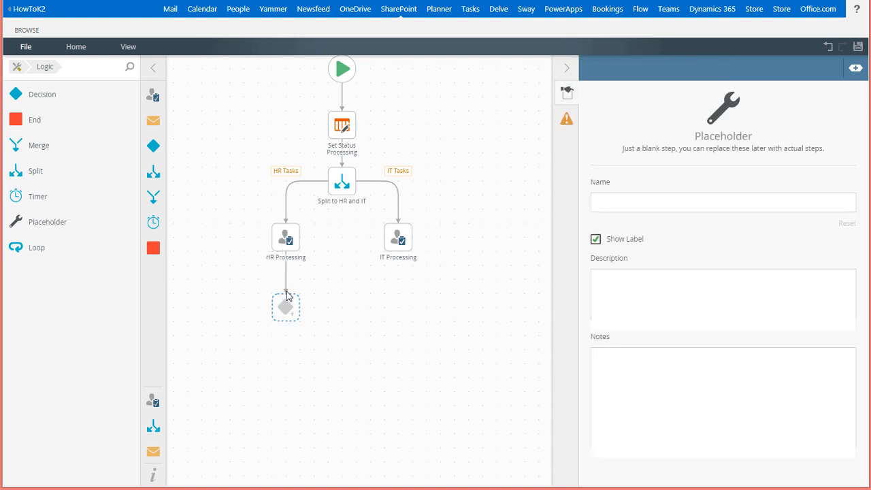
pyautogui.click(286, 306)
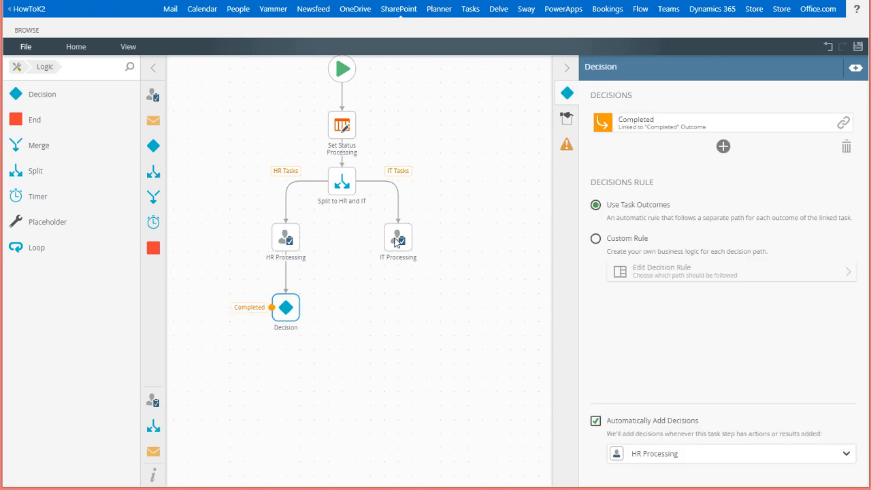
pyautogui.click(397, 286)
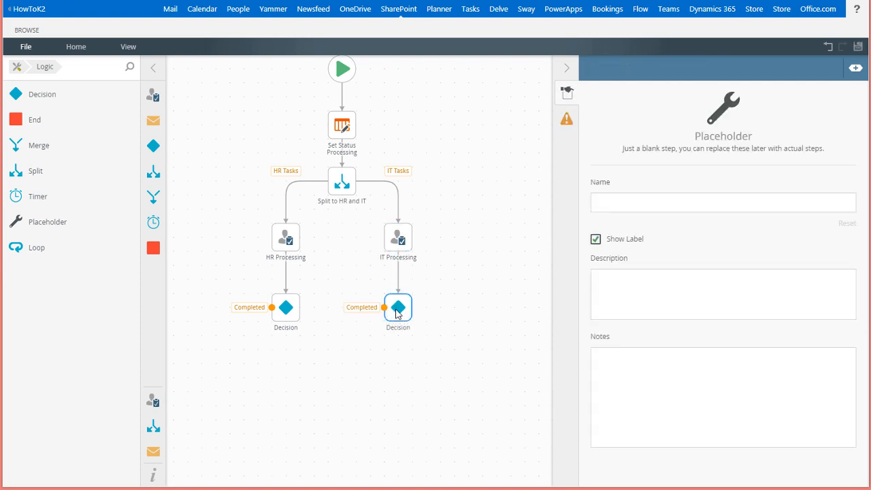
pyautogui.click(398, 307)
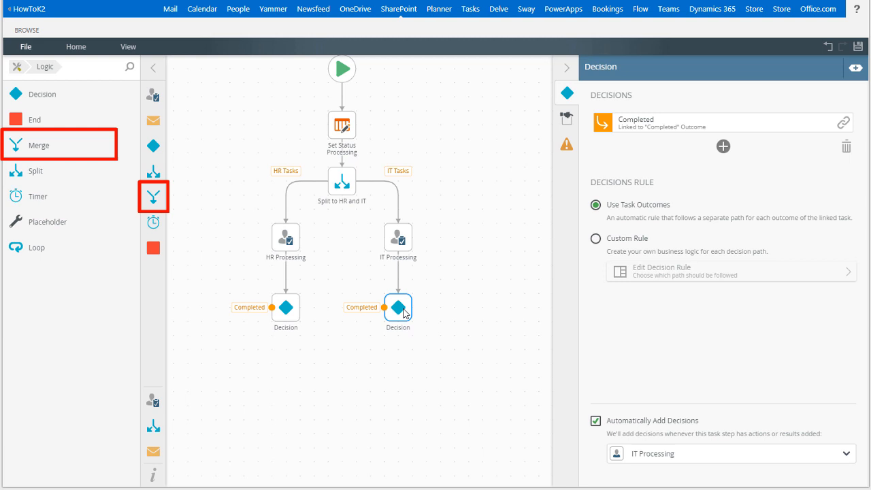
pyautogui.moveTo(42, 150)
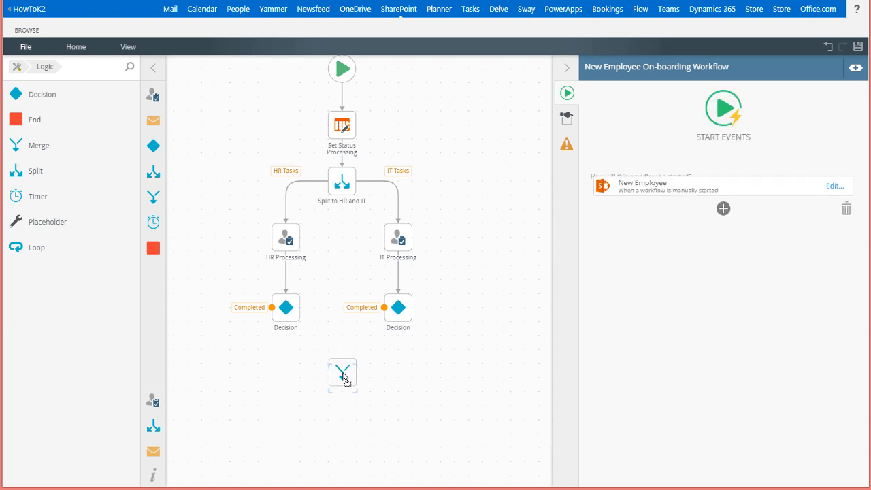
# Place a Merge step below the two decisions and select it for configuration
pyautogui.click(343, 371)
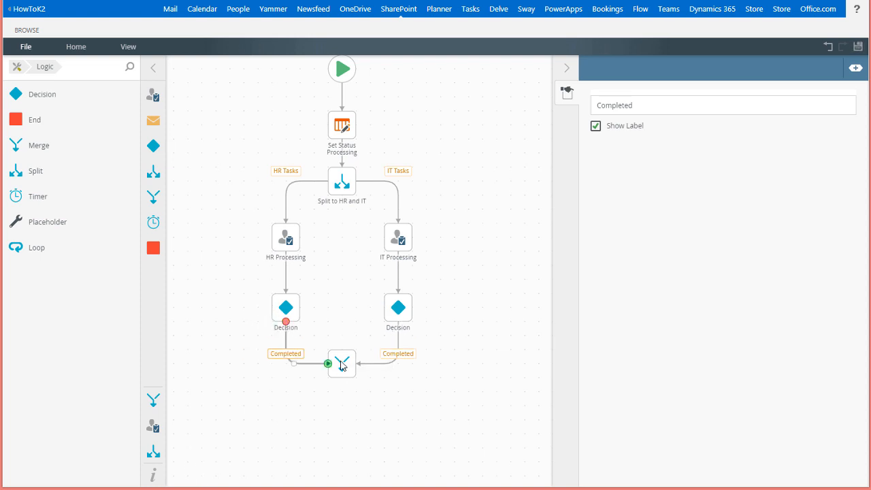
pyautogui.click(342, 362)
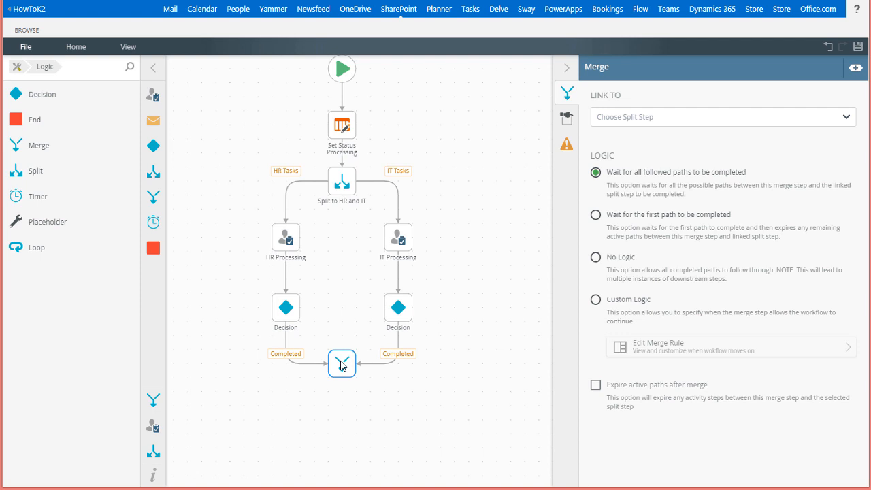
pyautogui.moveTo(733, 161)
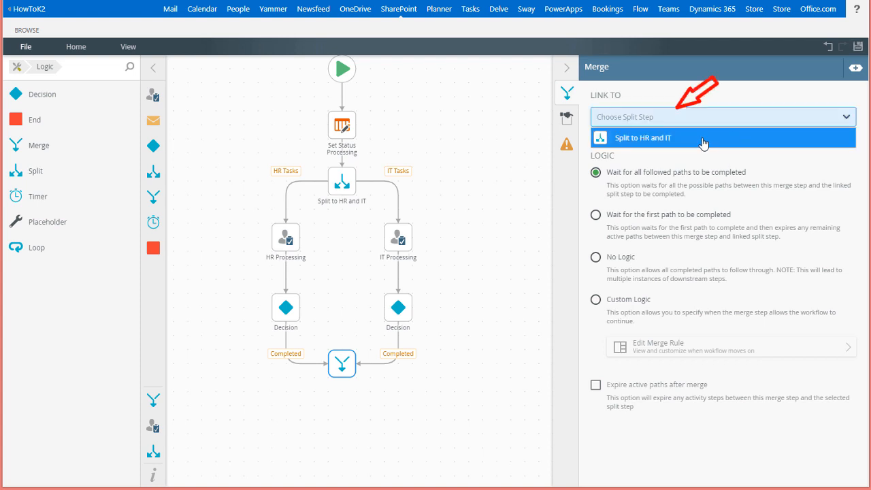
# Set the merge's Link To to 'Split to HR and IT'
pyautogui.click(643, 137)
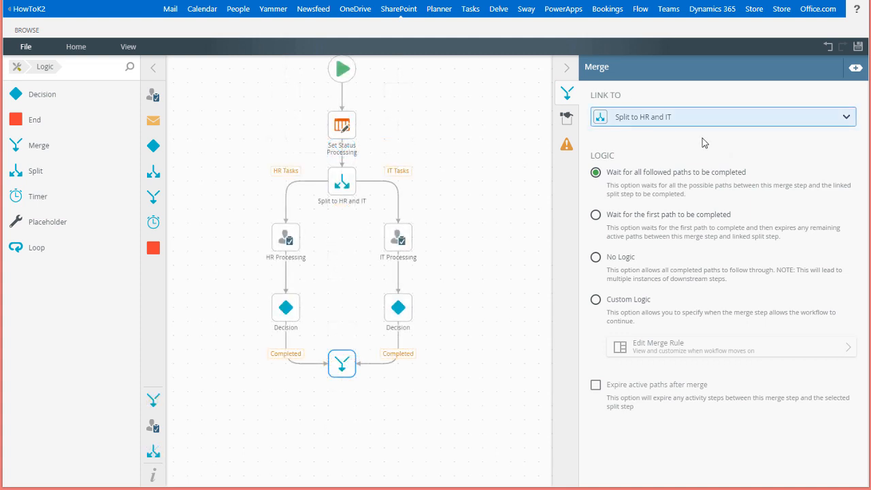
pyautogui.moveTo(678, 147)
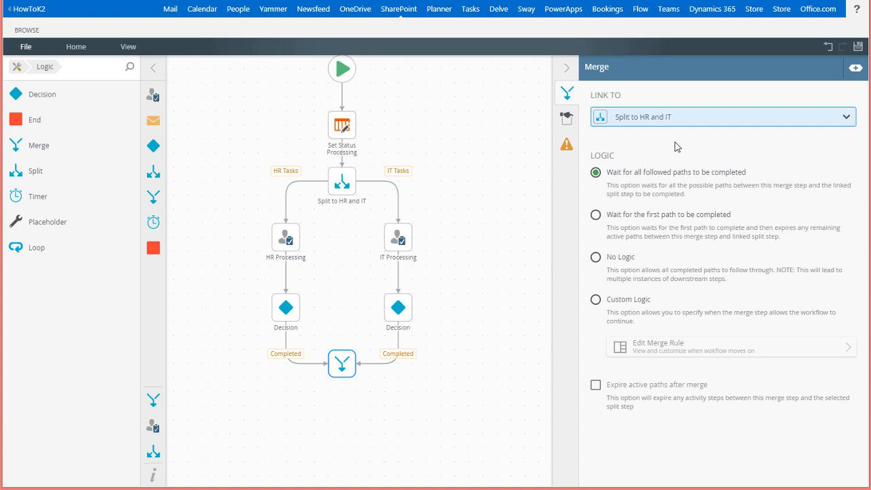
# Drop a Send Email step below the Merge and reselect the Merge
pyautogui.scroll(-3)
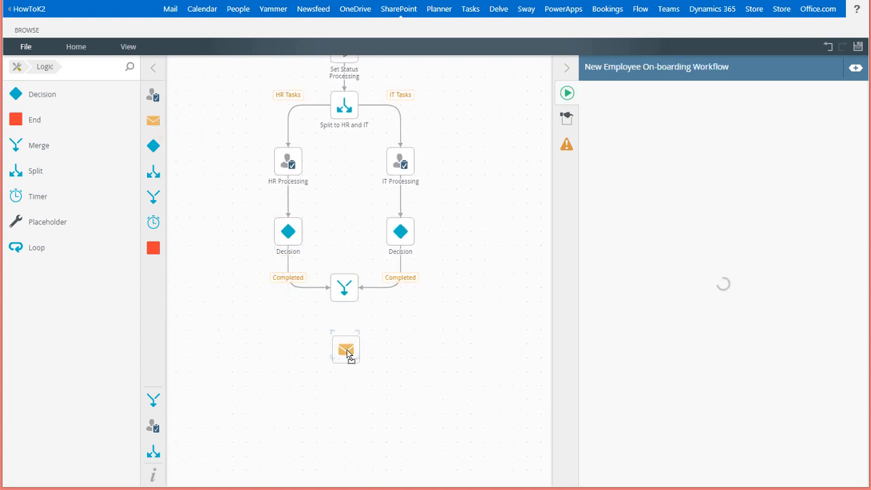
pyautogui.click(343, 348)
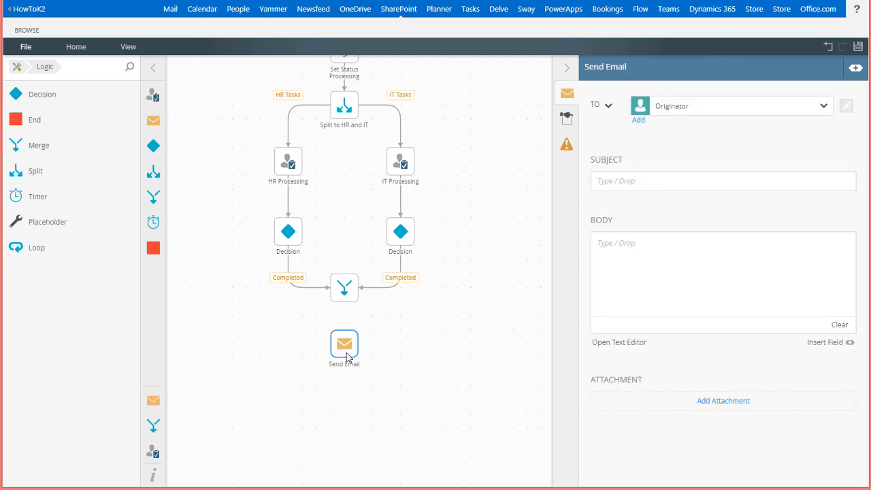
pyautogui.click(343, 286)
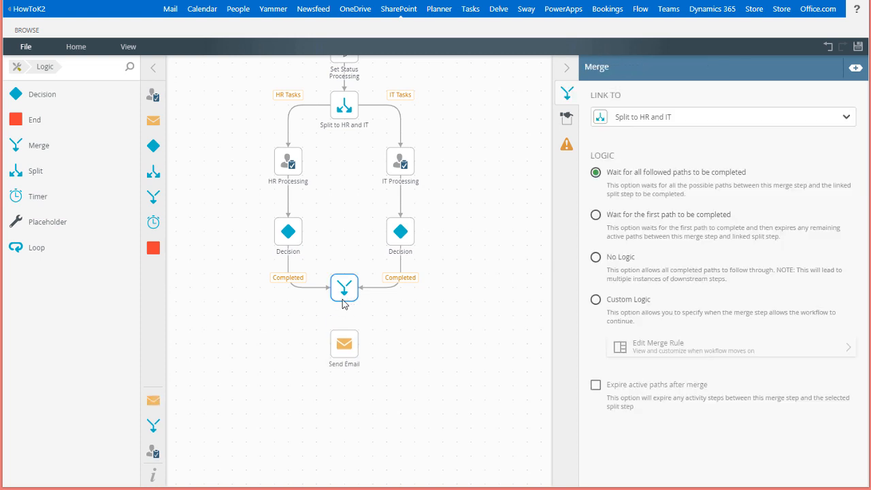